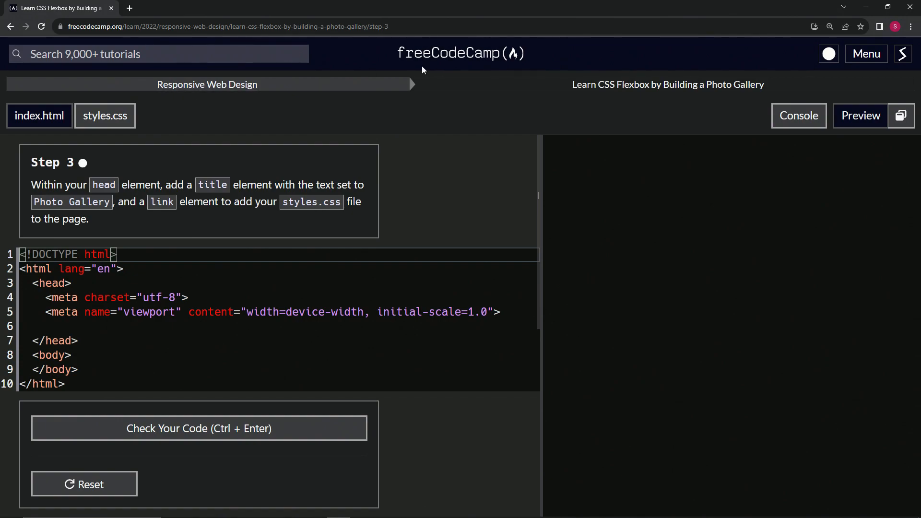
{"action": "mouse_move", "coordinate": [499, 90]}
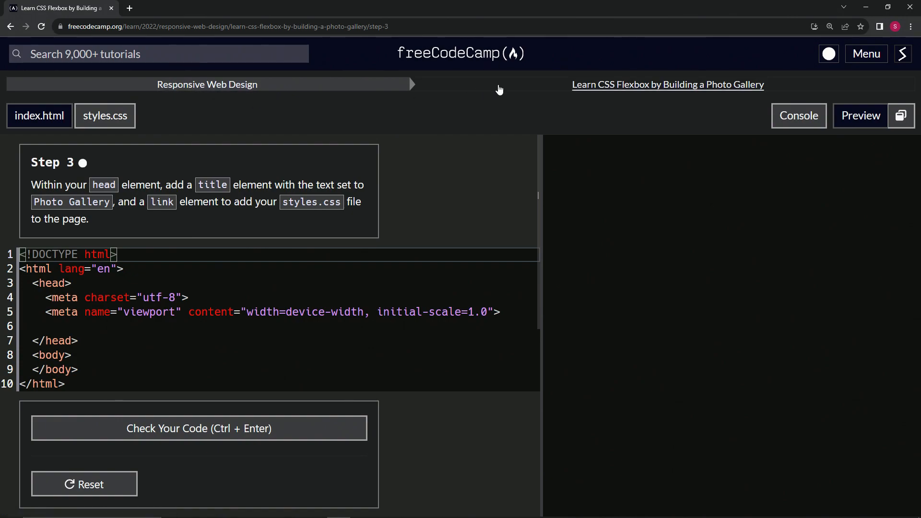
{"action": "mouse_move", "coordinate": [680, 98]}
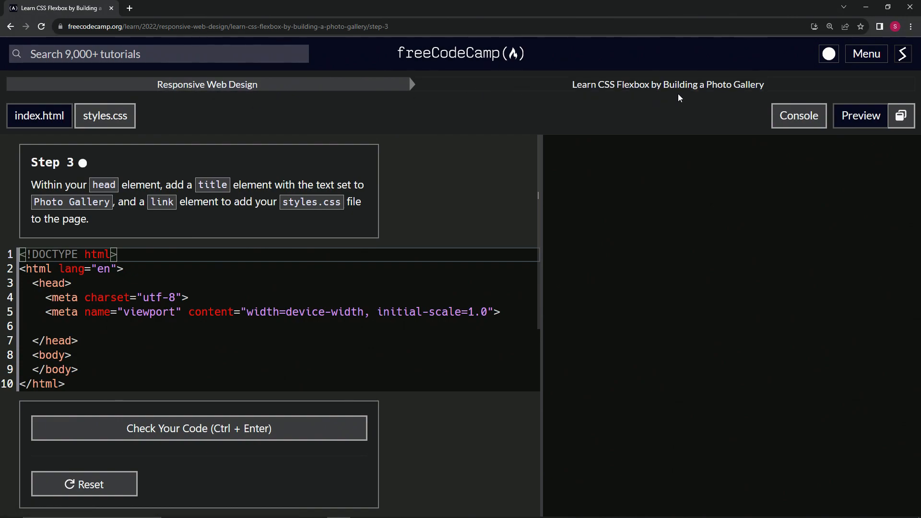
{"action": "mouse_move", "coordinate": [79, 176]}
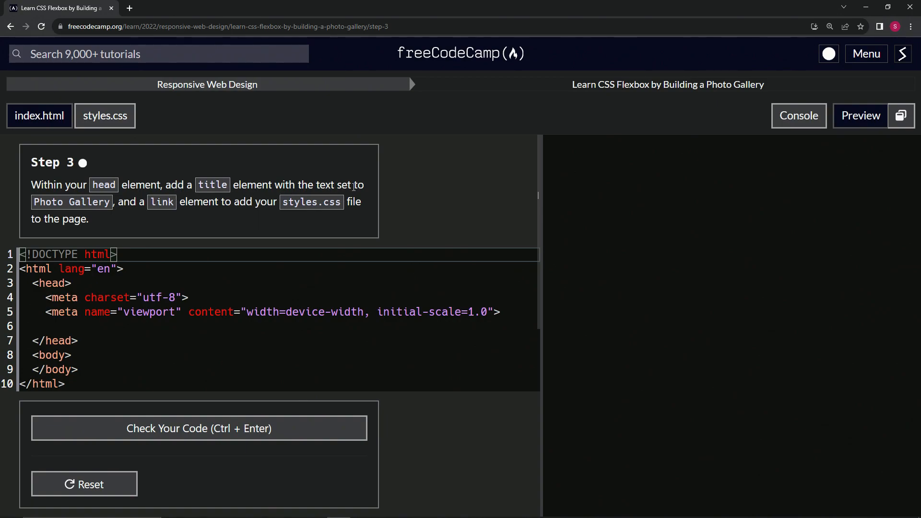
{"action": "mouse_move", "coordinate": [155, 210]}
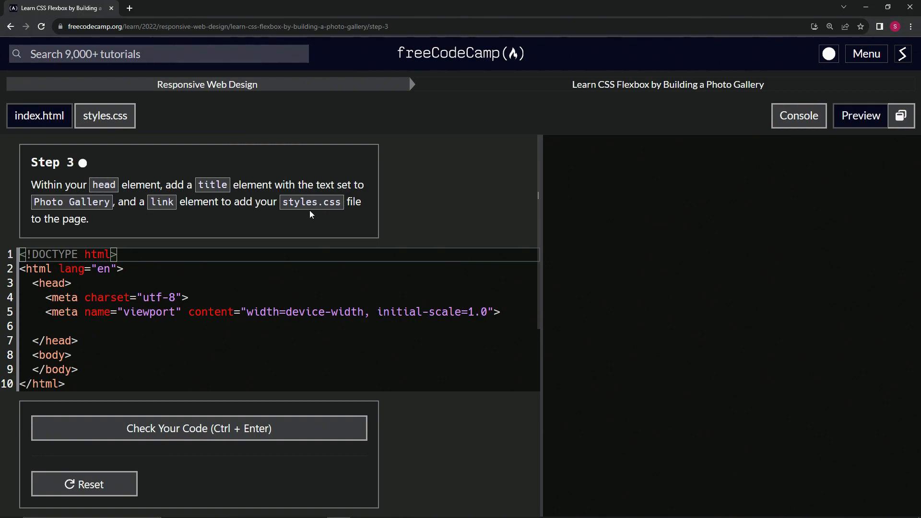
{"action": "mouse_move", "coordinate": [76, 234]}
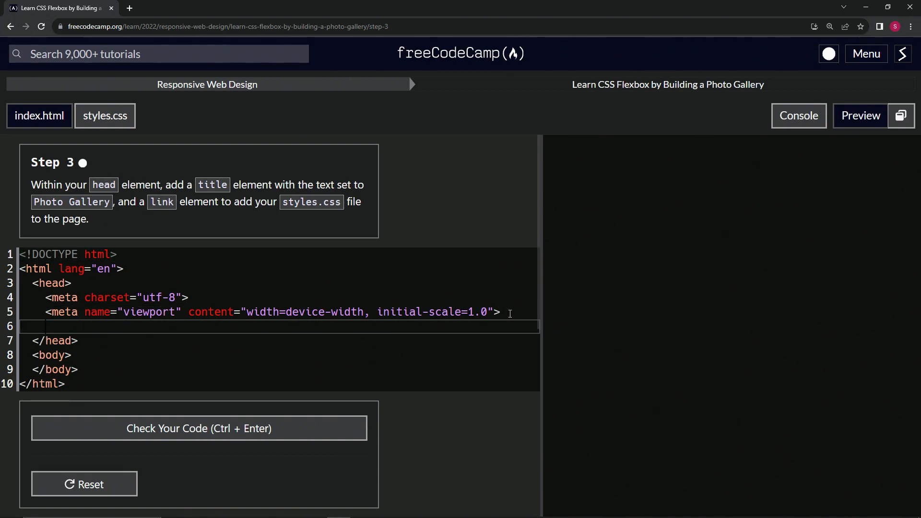
Type a <title>Photo Gallery</title> element into the head of index.html.
{"action": "type", "text": "<title></title>"}
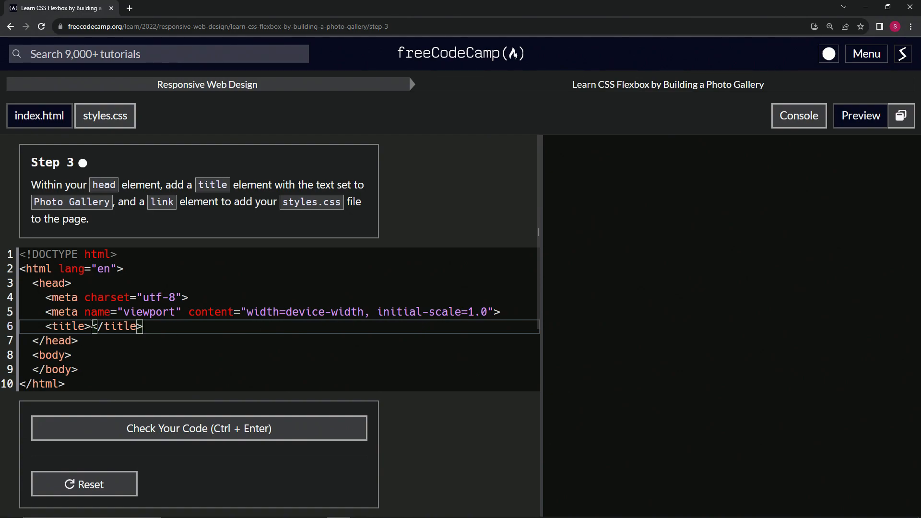
{"action": "type", "text": "Photo Ga"}
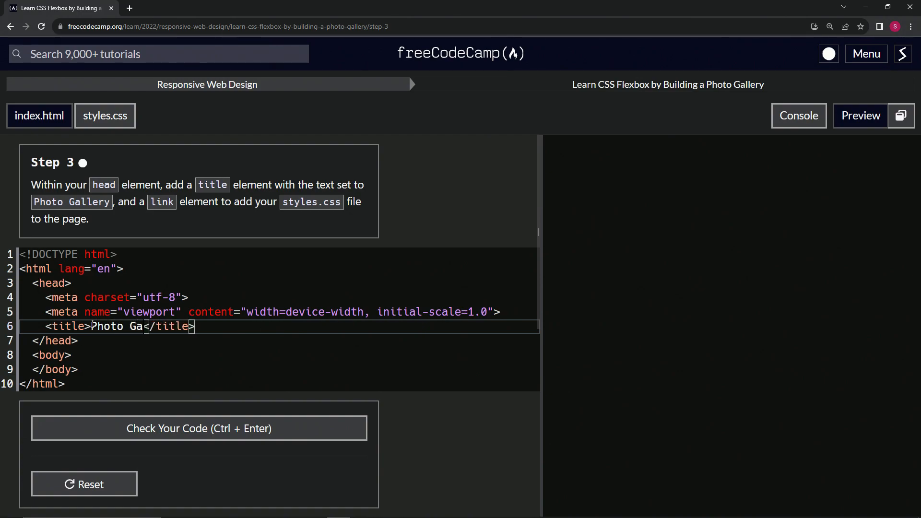
{"action": "type", "text": "llery"}
{"action": "type", "text": "<"}
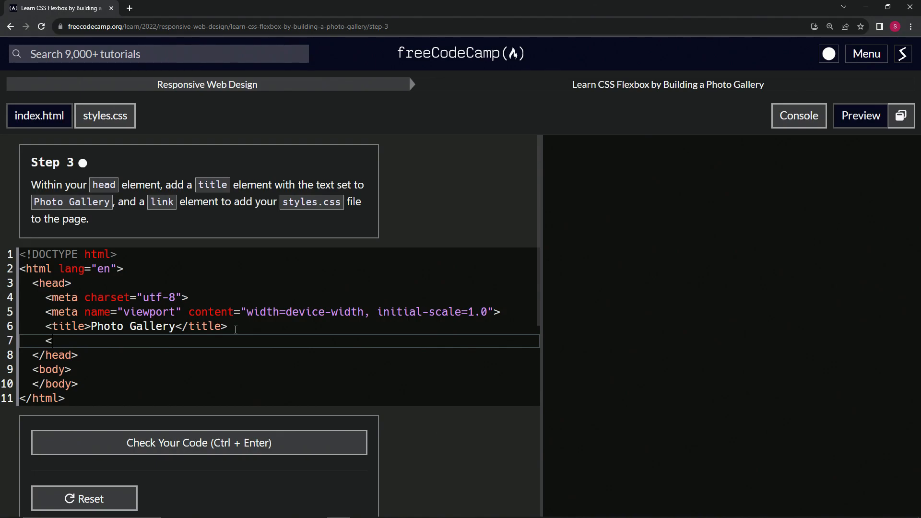
Add <link rel='stylesheet' href='styles.css'> below the title in the head.
{"action": "type", "text": "link>"}
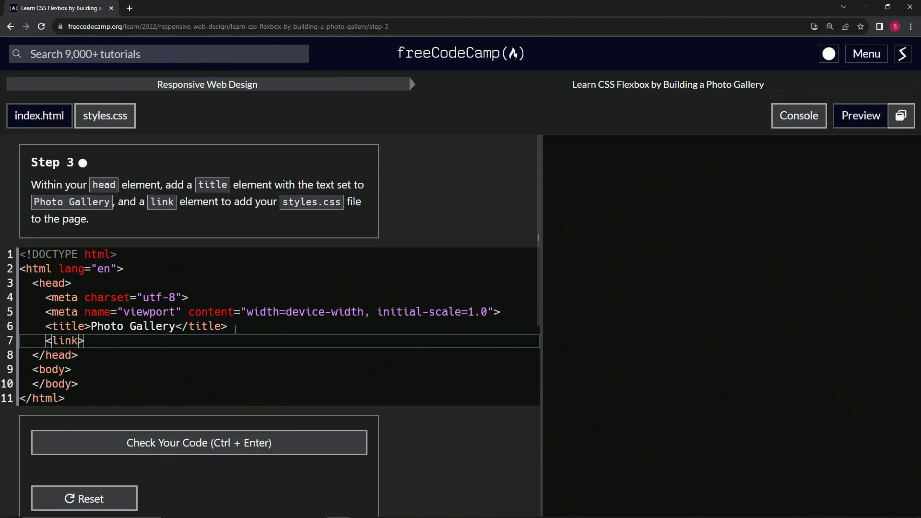
{"action": "type", "text": "rel"}
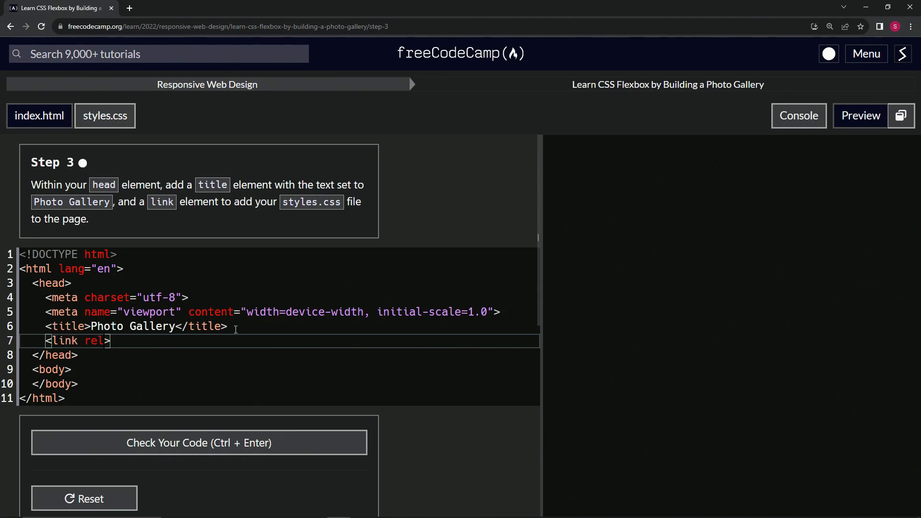
{"action": "type", "text": "='st'"}
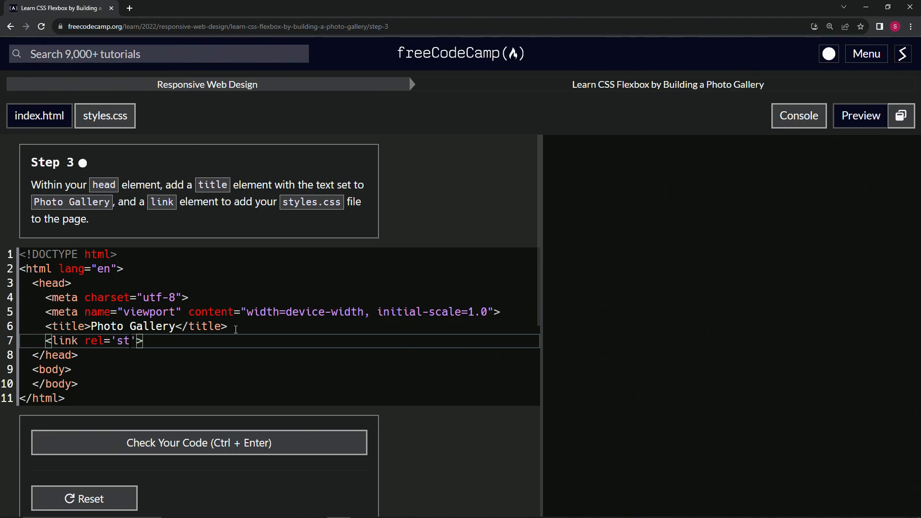
{"action": "type", "text": "ylesheet"}
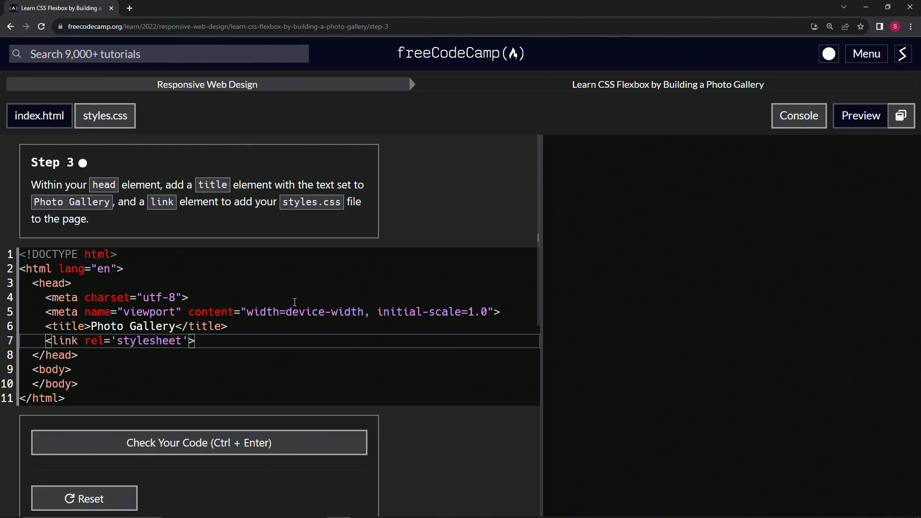
{"action": "type", "text": "href"}
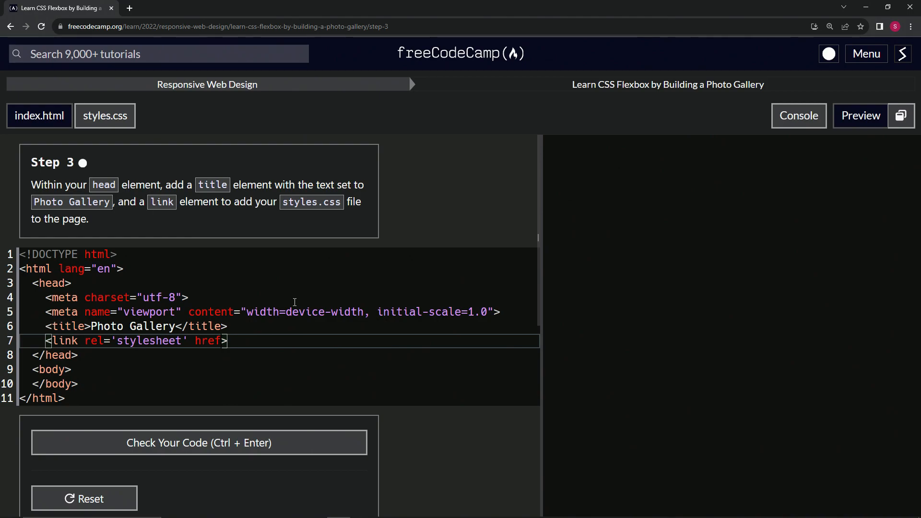
{"action": "type", "text": "='s'"}
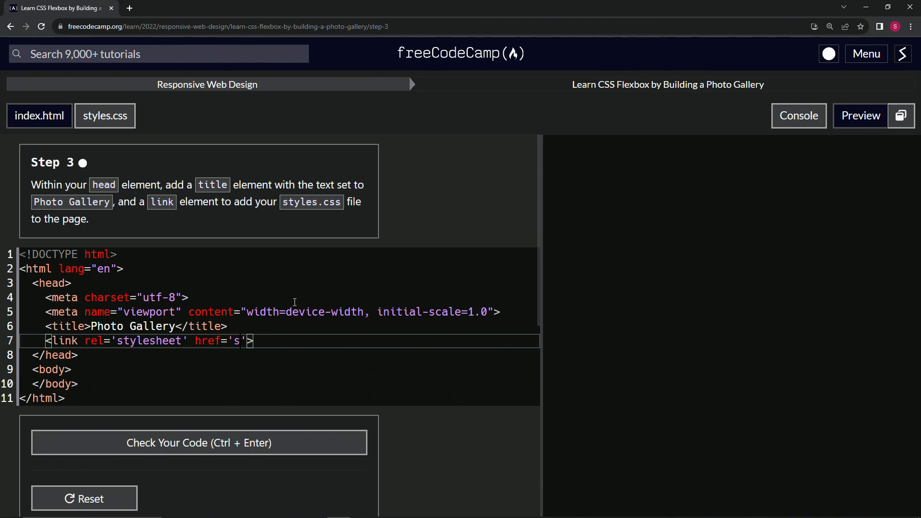
{"action": "type", "text": "tyles.c"}
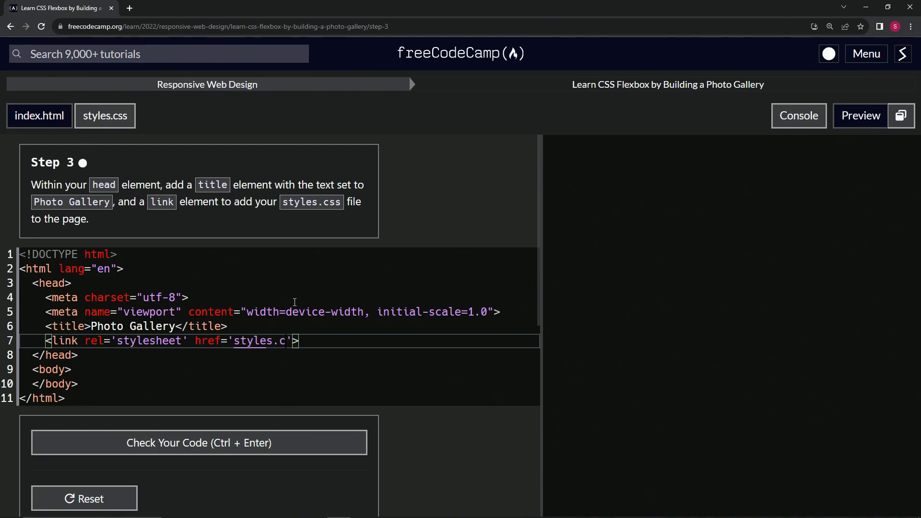
{"action": "type", "text": "ss"}
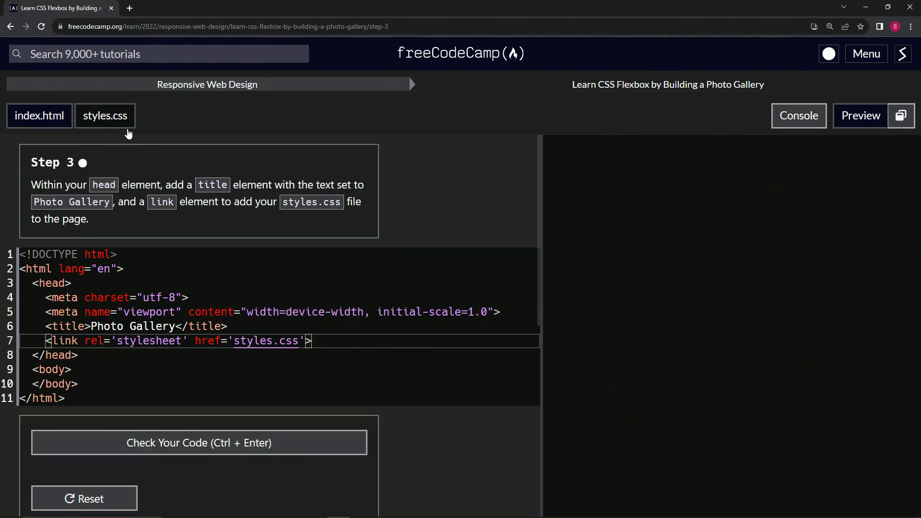
Check the Step 3 code, then submit it to advance to Step 4.
{"action": "left_click", "coordinate": [198, 442]}
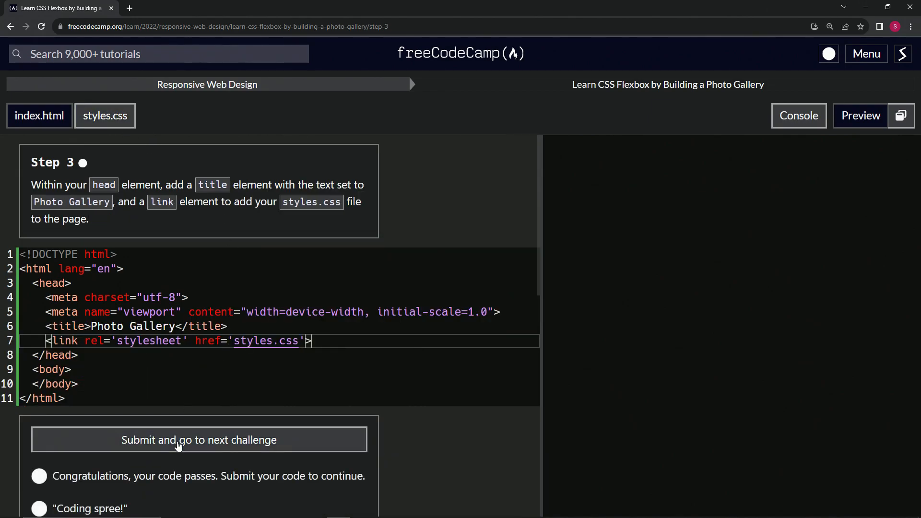
{"action": "left_click", "coordinate": [198, 439]}
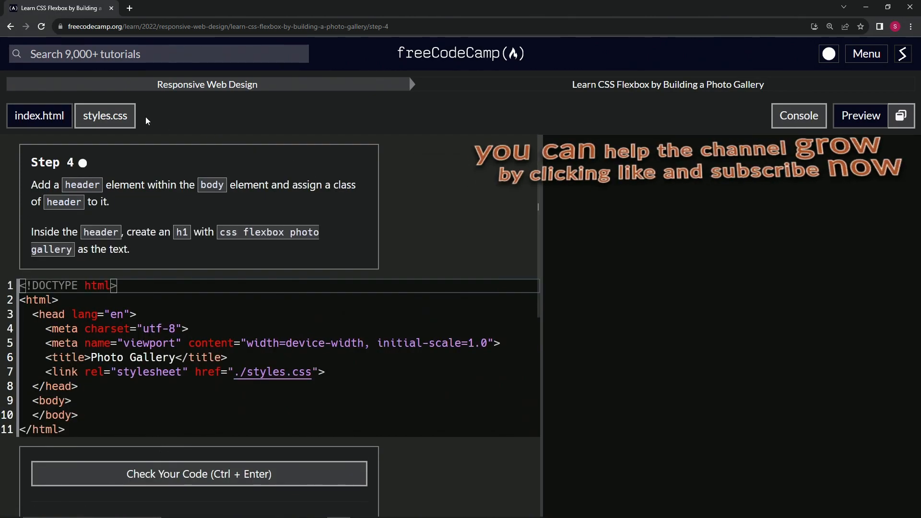